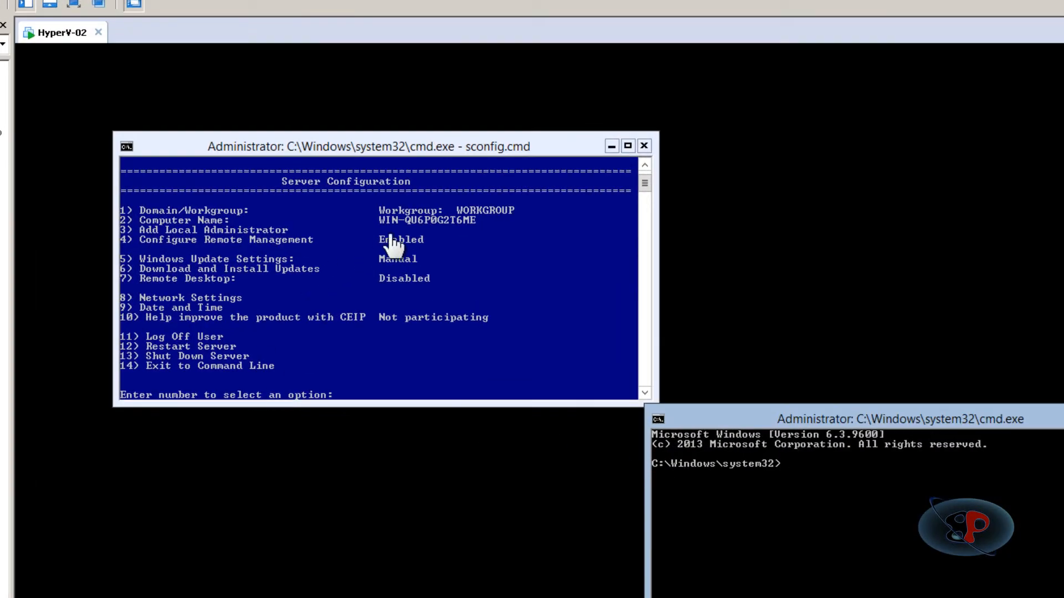
mouse_move(436, 344)
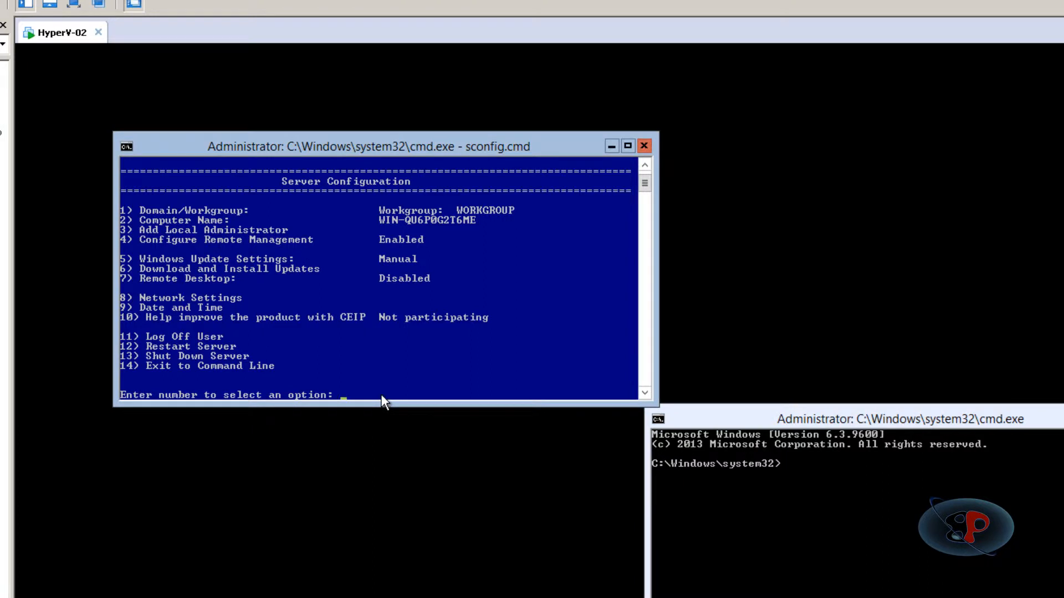
- Open Network Settings (option 8) and select network adapter index 11
type("8")
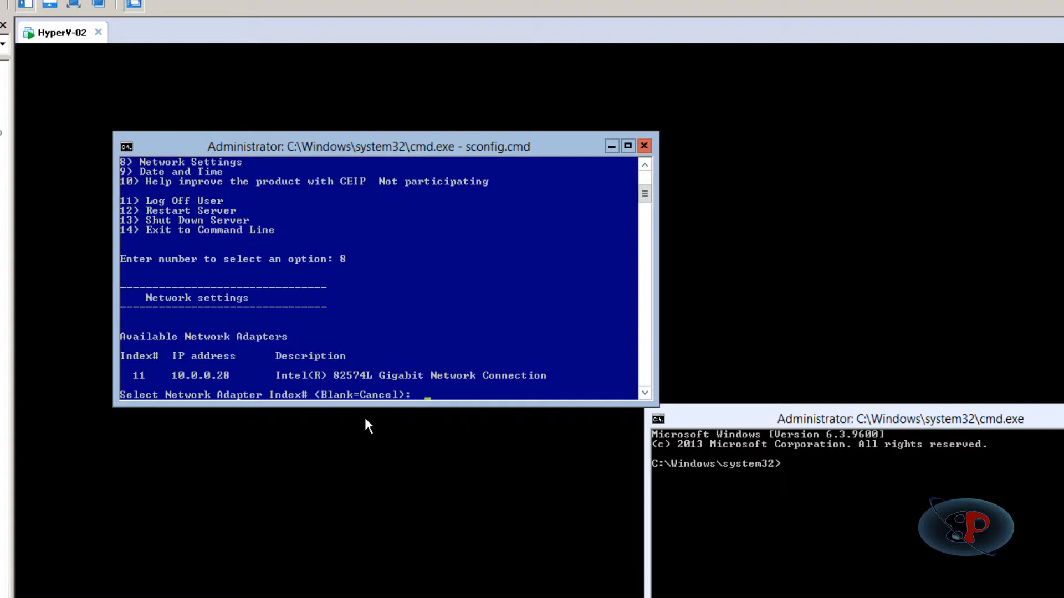
type("1")
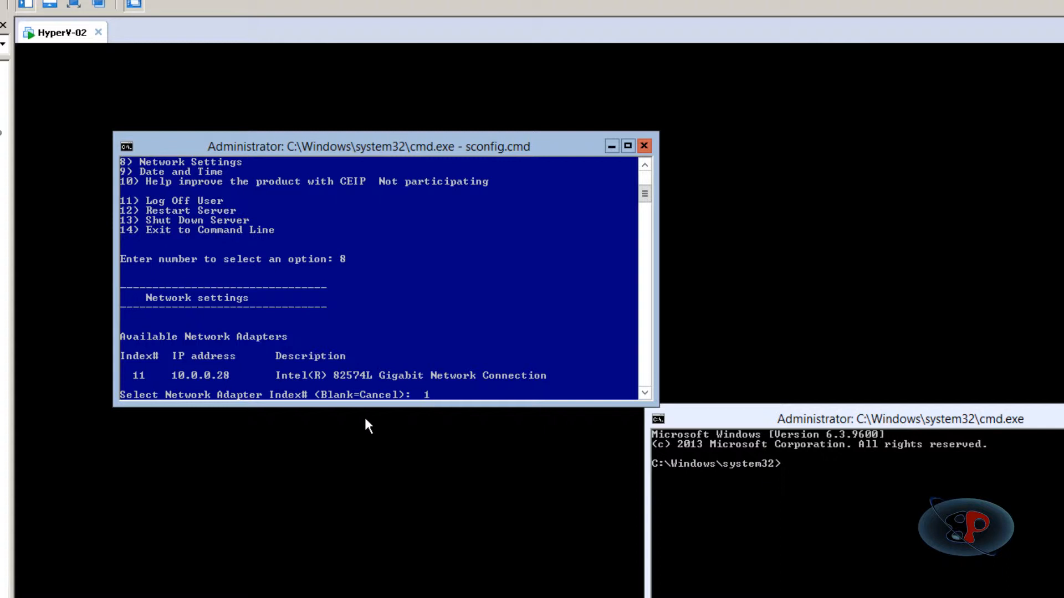
type("1")
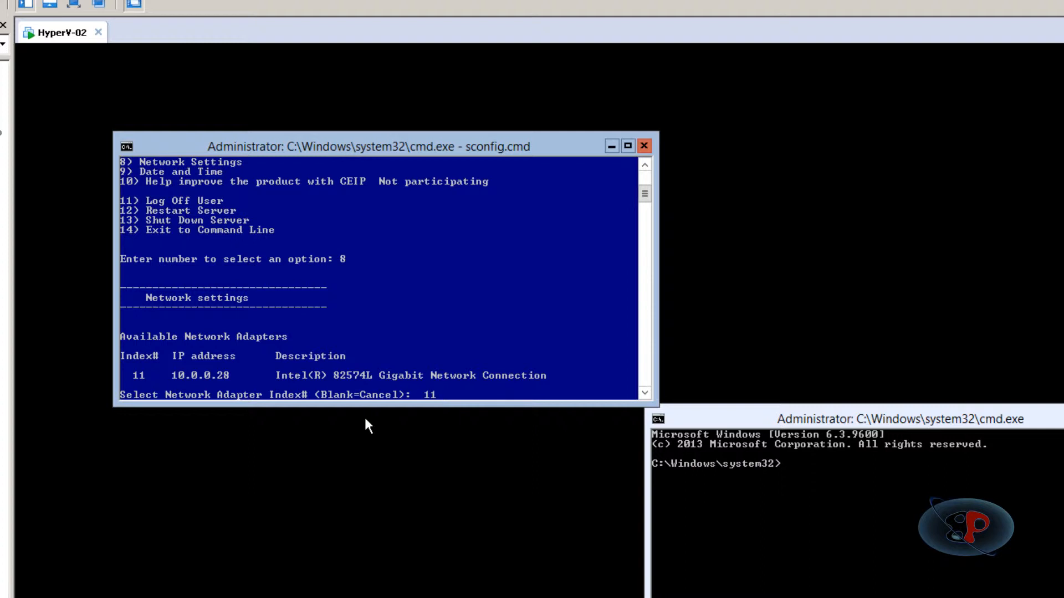
key("enter")
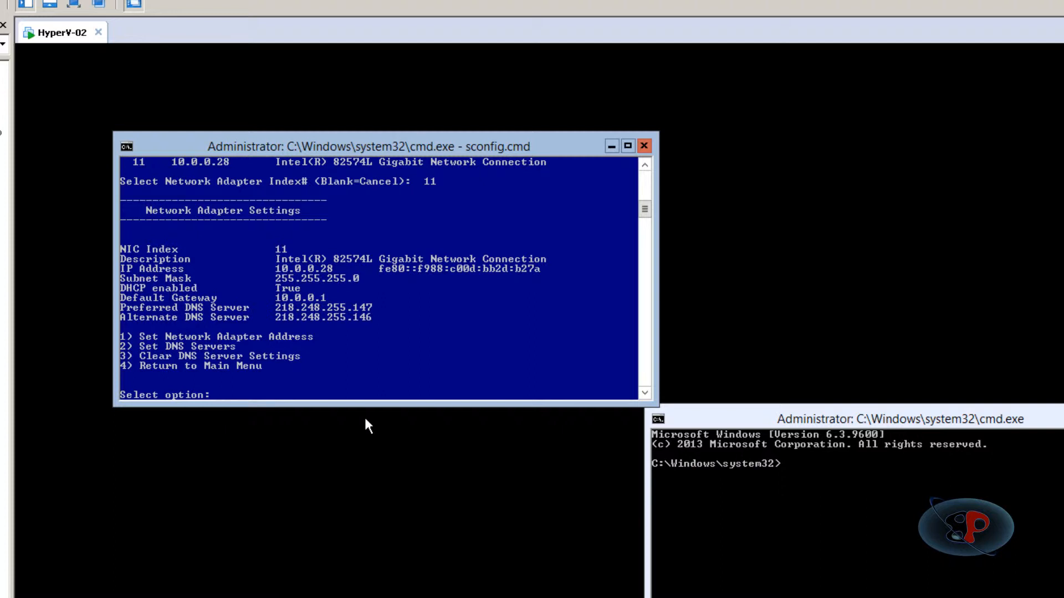
- Set adapter 11 to static IP 10.0.0.22, mask 255.0.0.0, gateway 10.0.0.11
type("1")
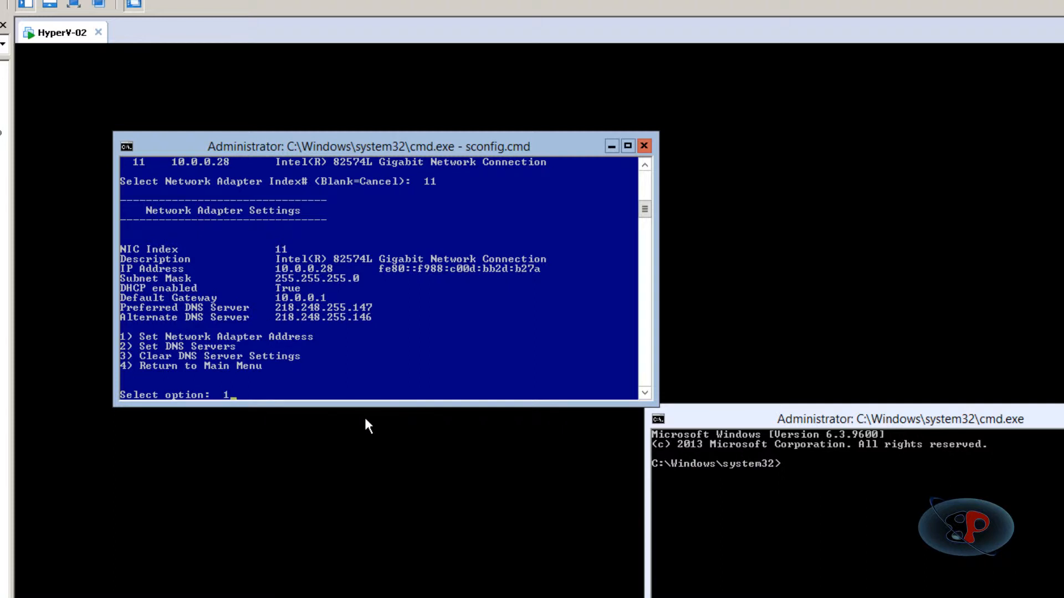
key("enter")
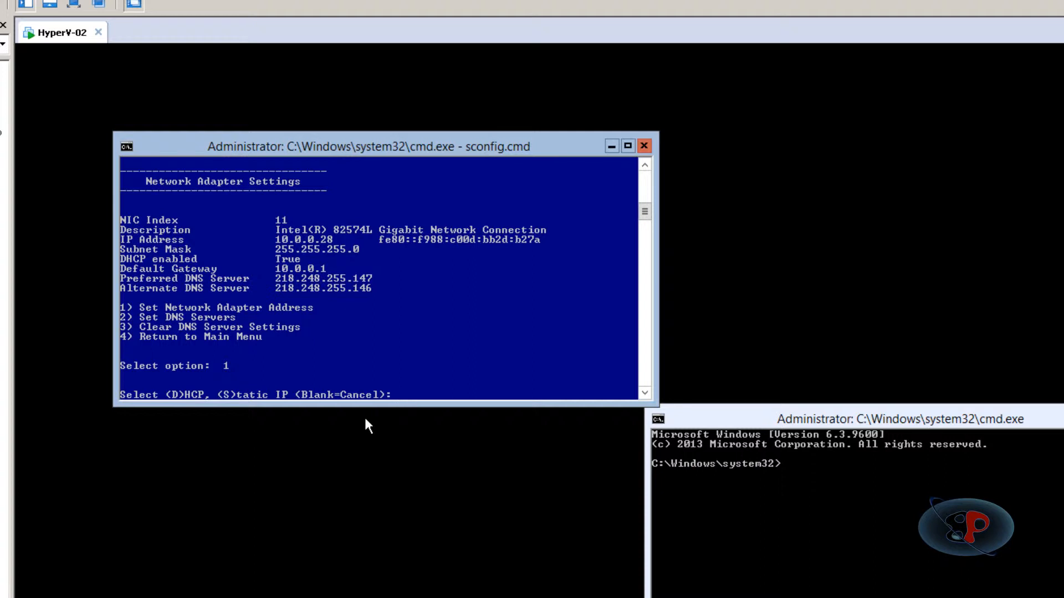
type("s")
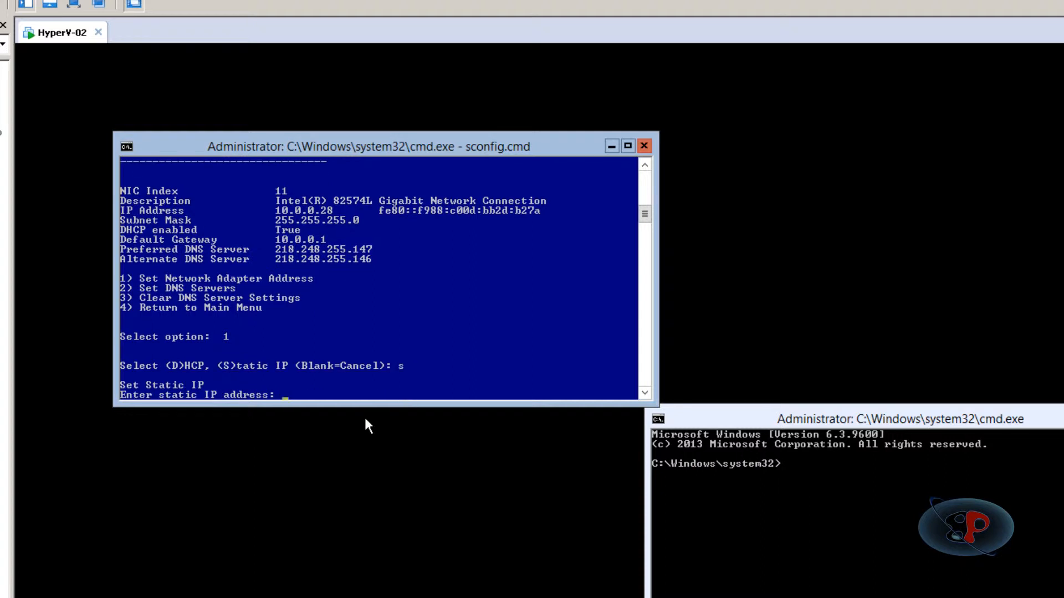
type("10.0.0.22")
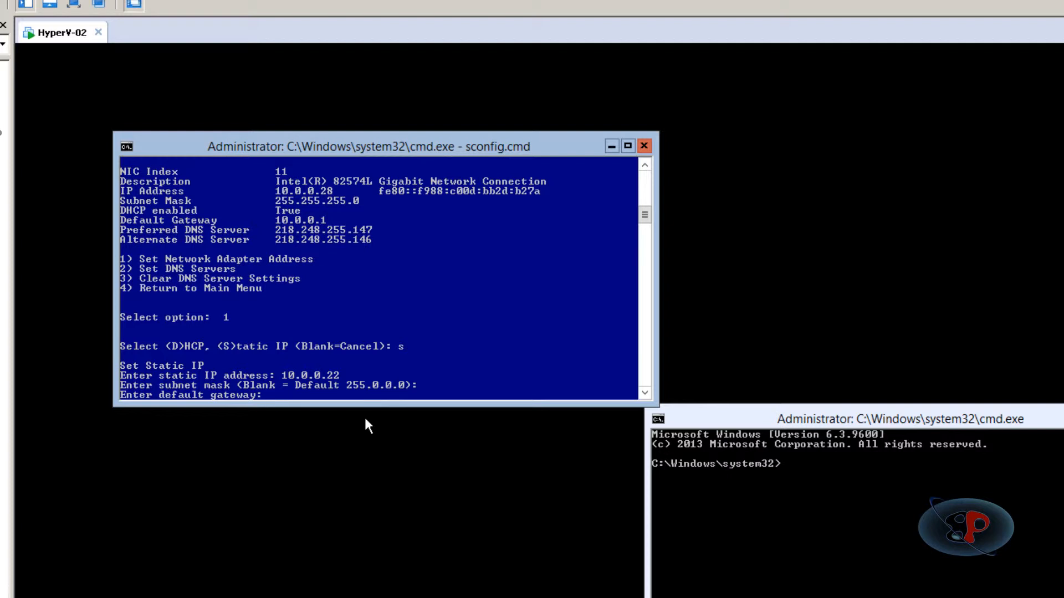
type("10.0.0.11")
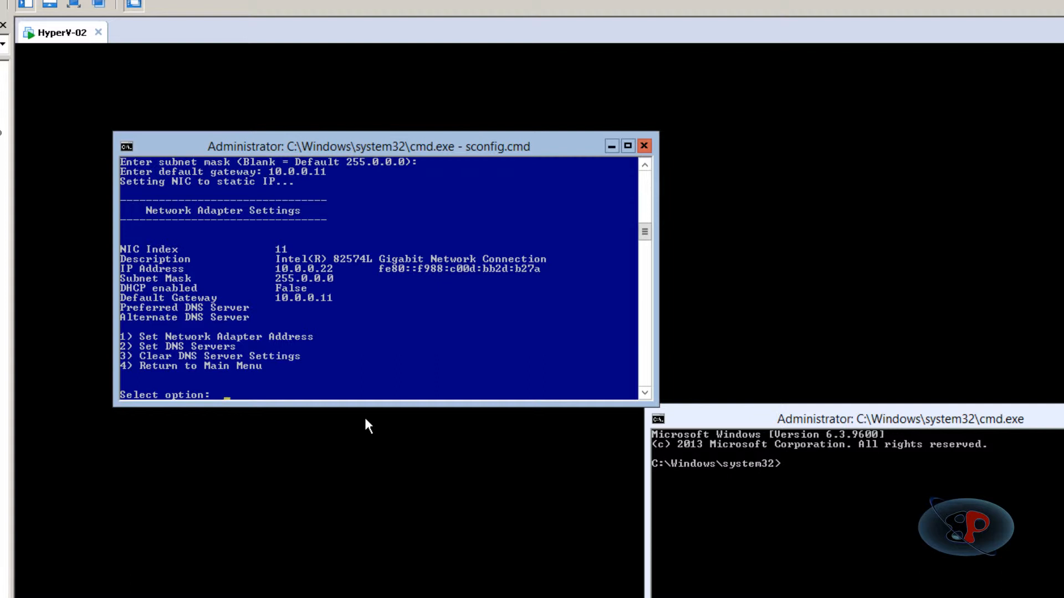
- Set adapter 11's preferred DNS to 10.0.0.11, leaving the alternate DNS blank
type("2")
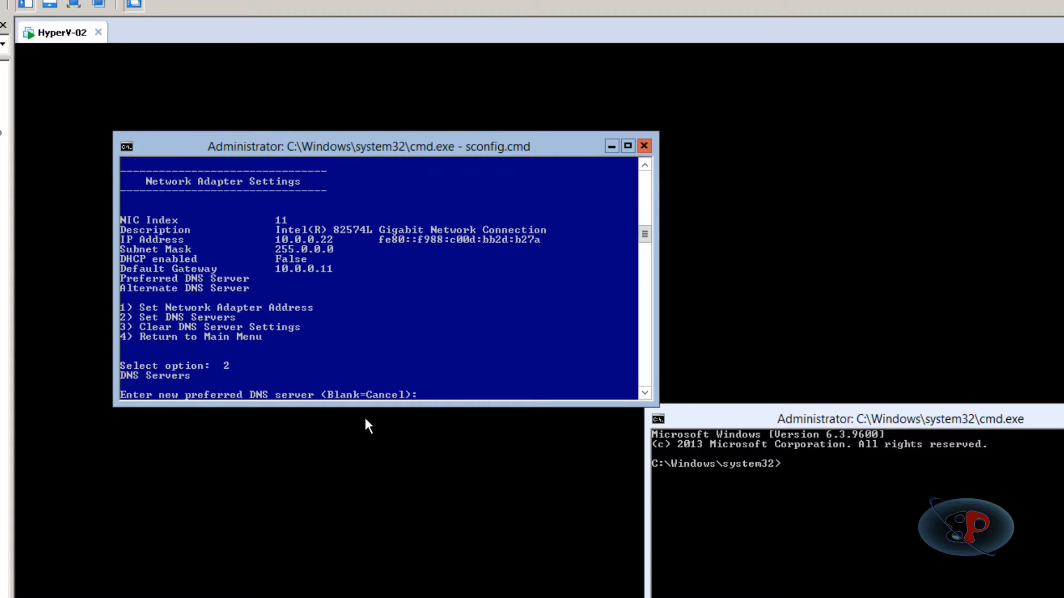
type("10.")
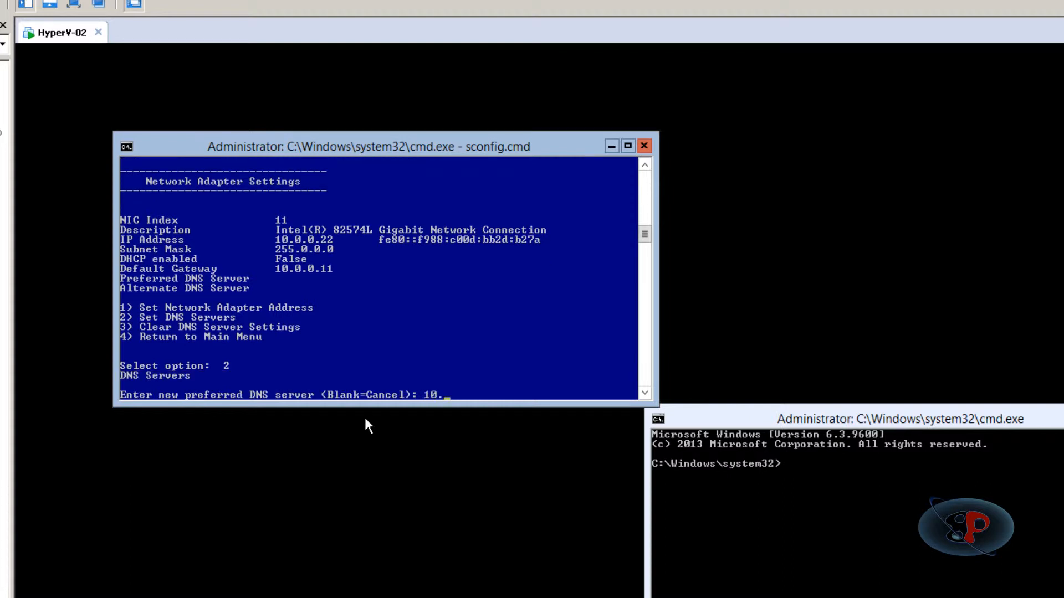
key("enter")
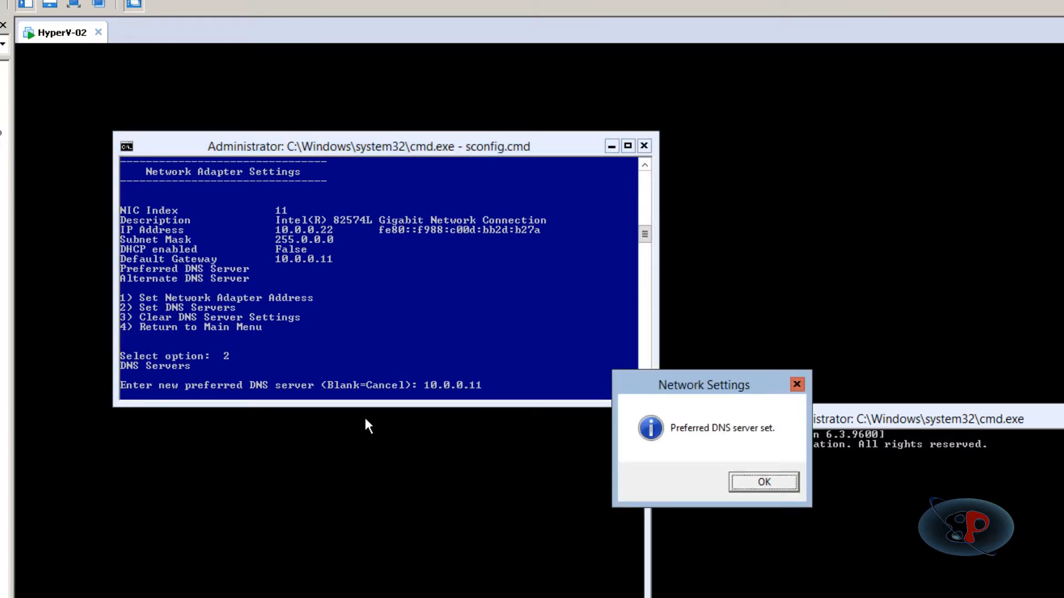
left_click(762, 481)
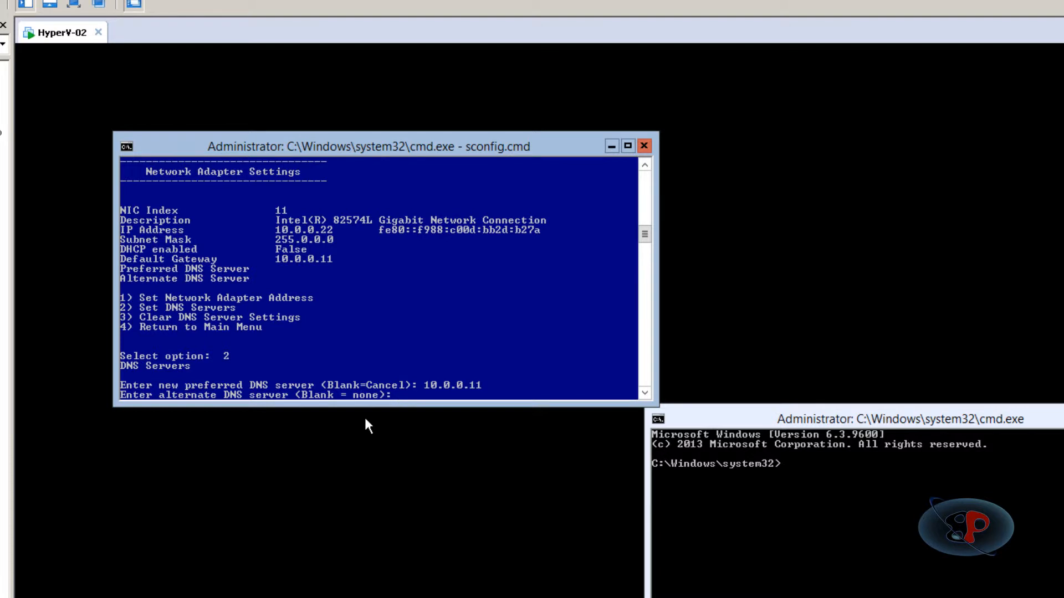
key("Enter")
type("i")
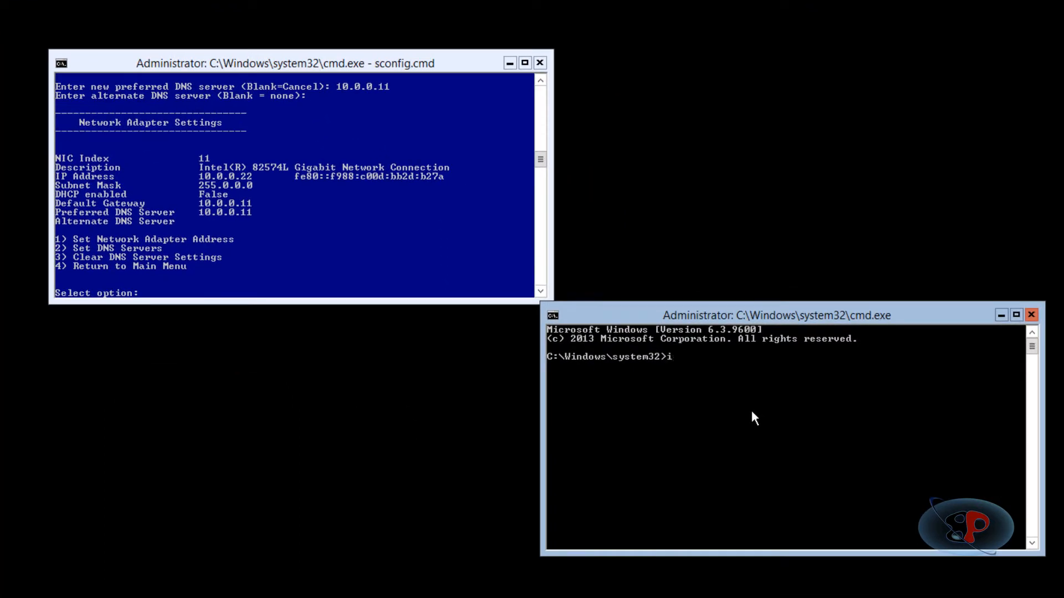
- Run ipconfig and ipconfig /all to verify 10.0.0.22, gateway and DNS 10.0.0.11
type("pconfig")
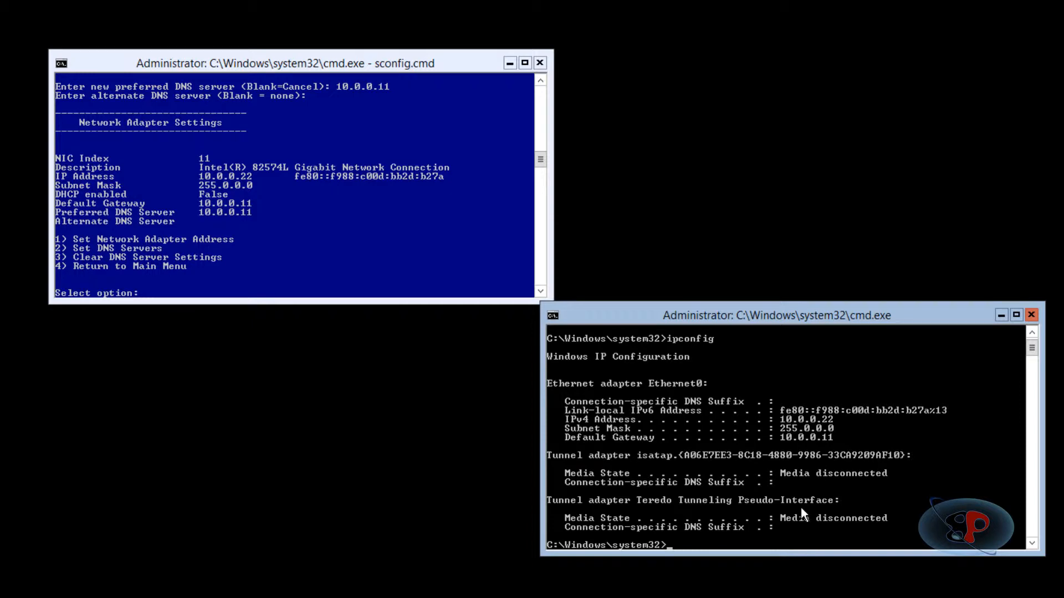
type("ipconfig /all")
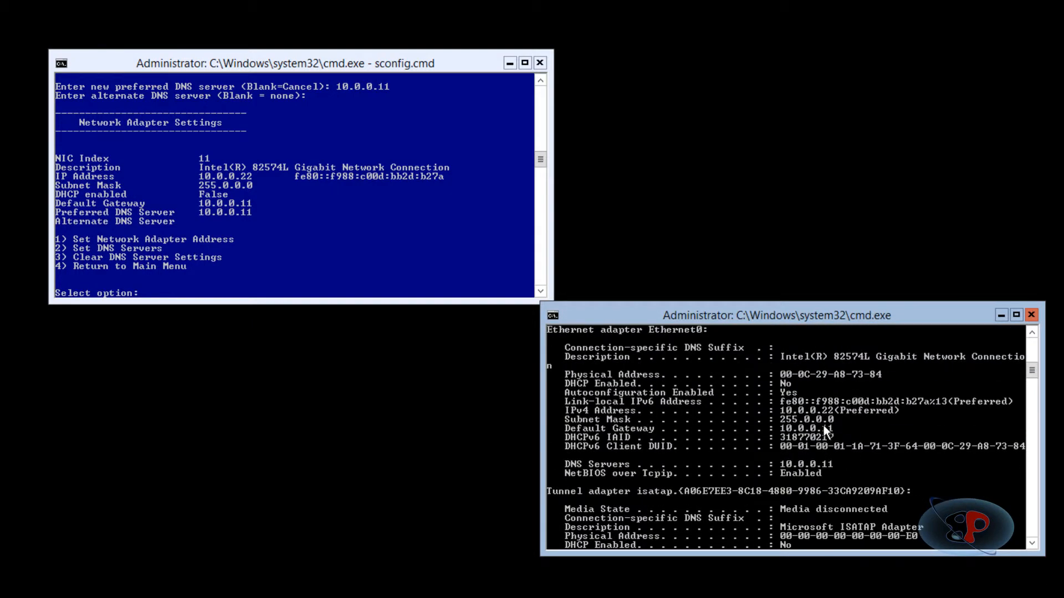
scroll("down", 3)
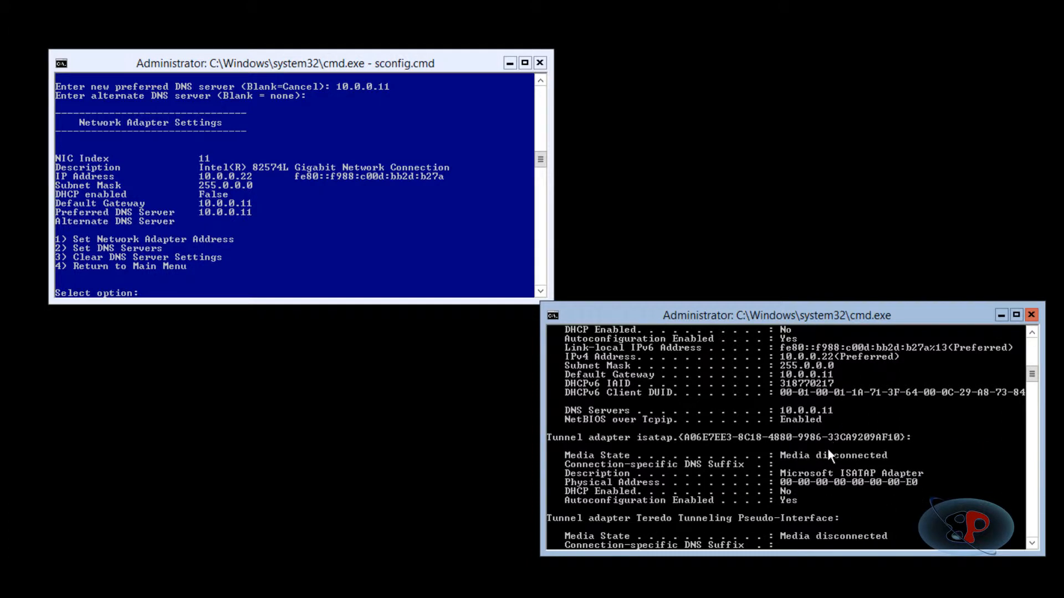
mouse_move(801, 417)
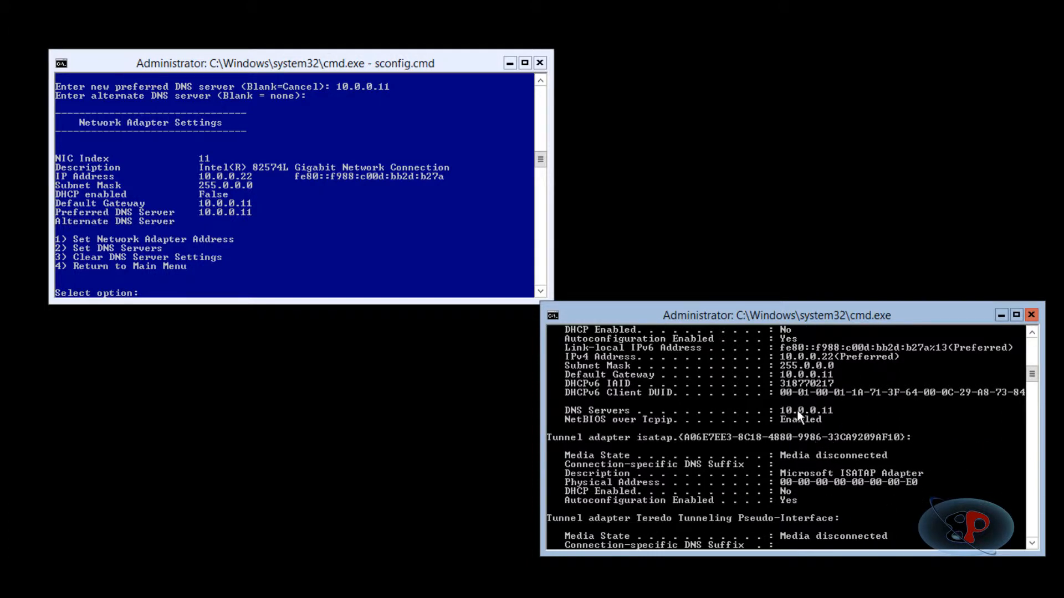
right_click(791, 424)
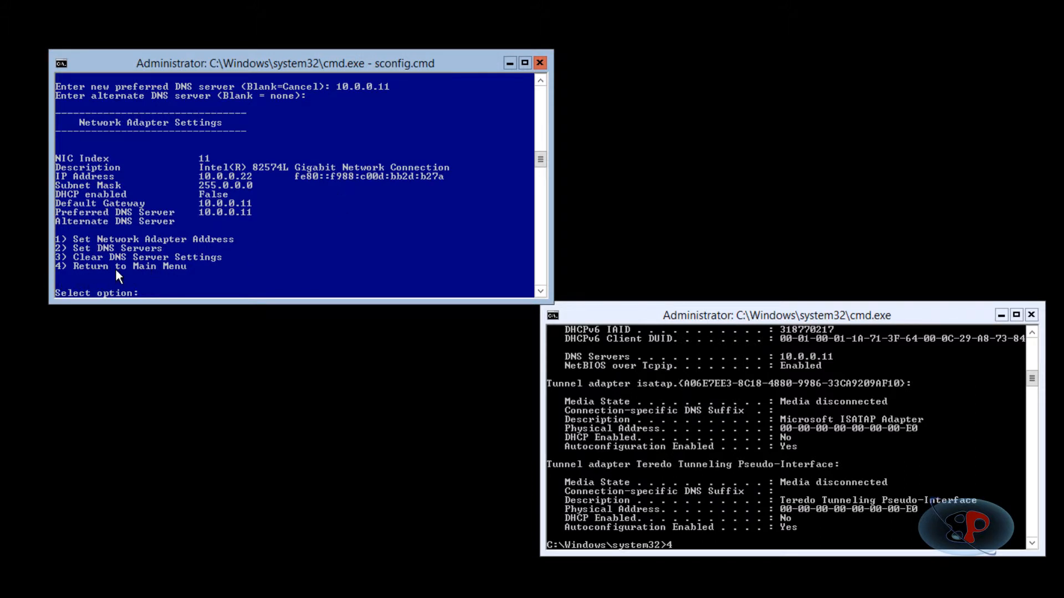
- Change the computer name to HYPERV02 via option 2 and restart now
type("4")
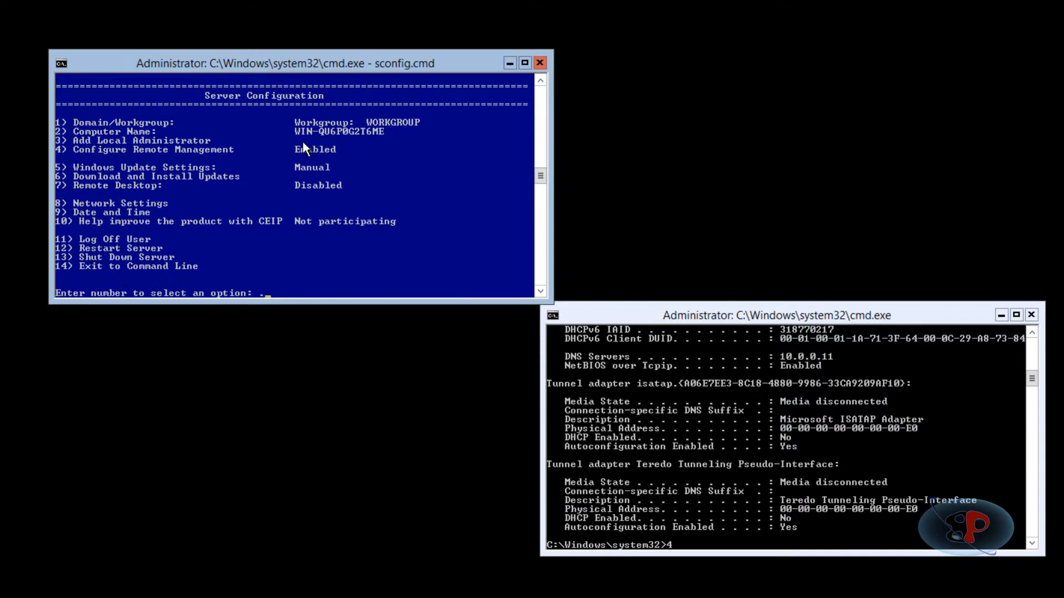
mouse_move(380, 254)
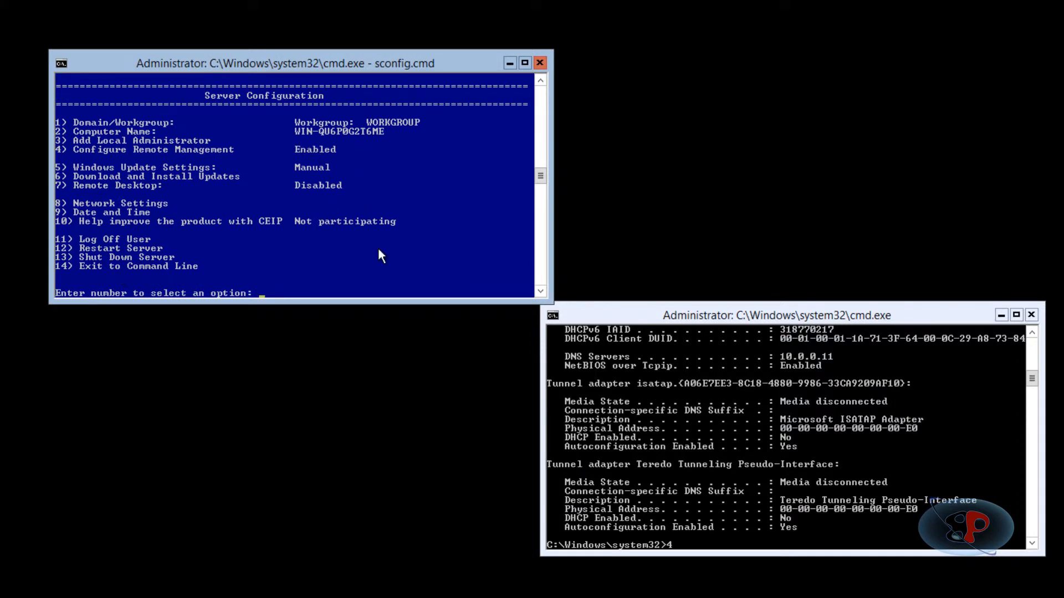
left_click(272, 63)
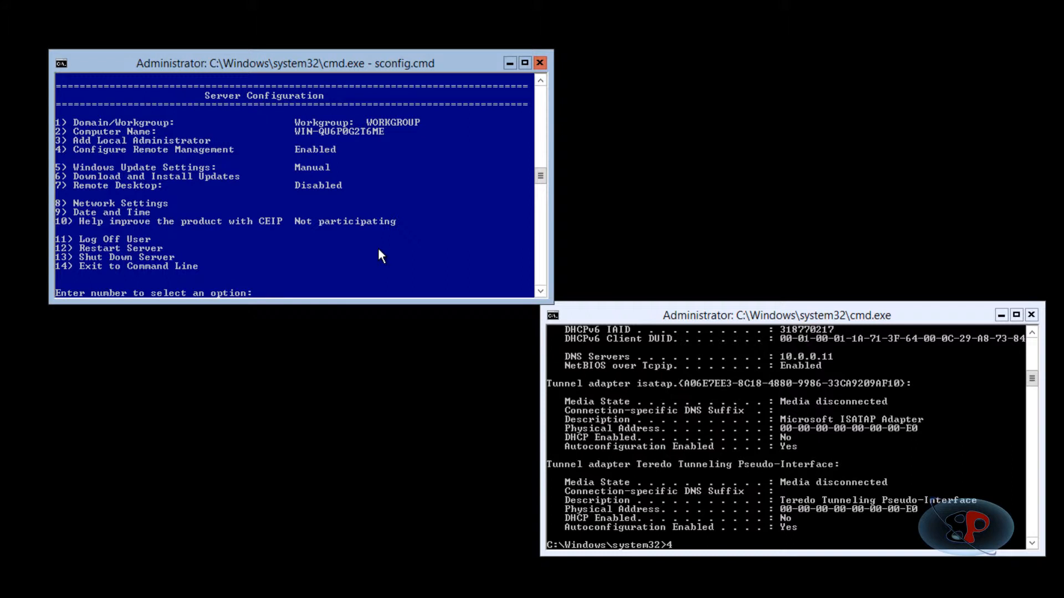
type("2")
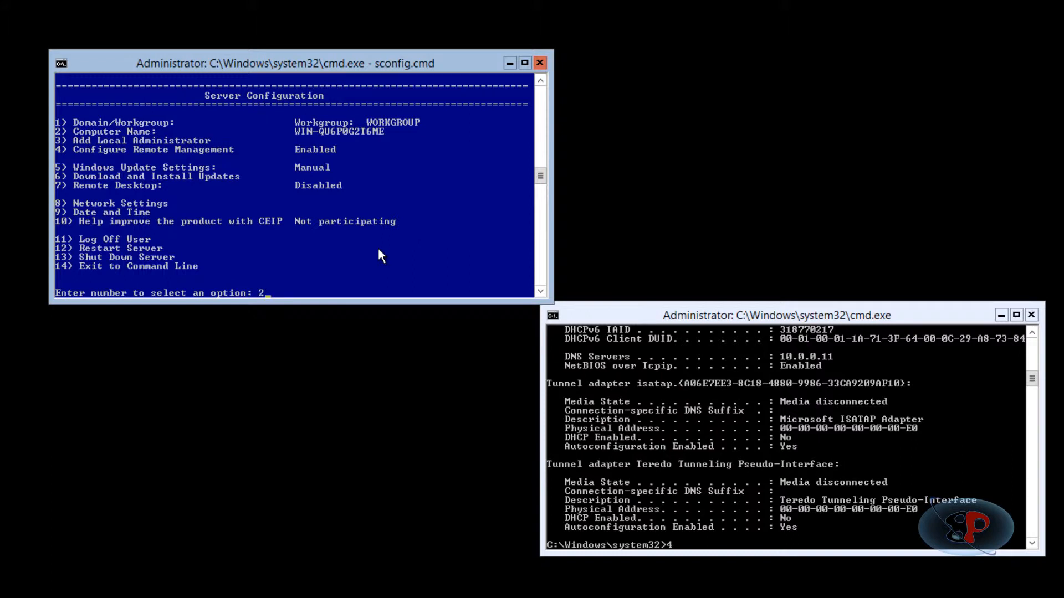
key("enter")
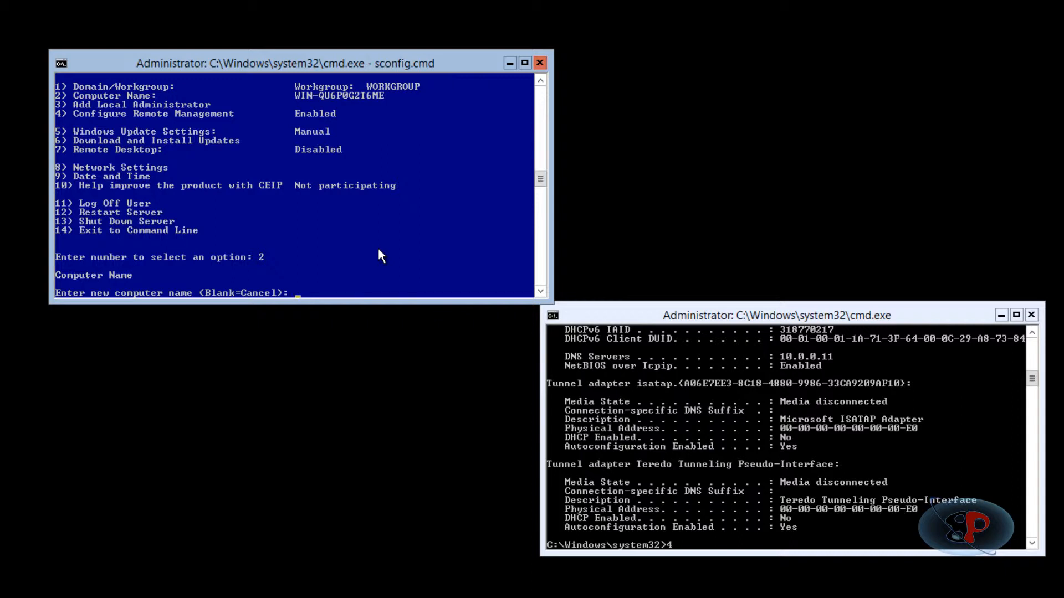
type("Hyo")
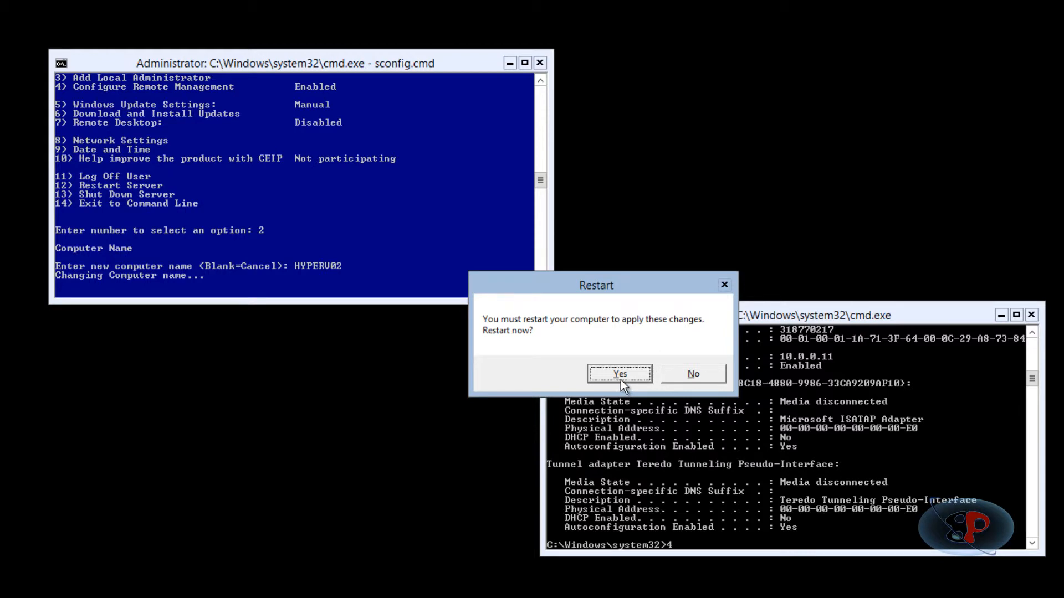
left_click(619, 374)
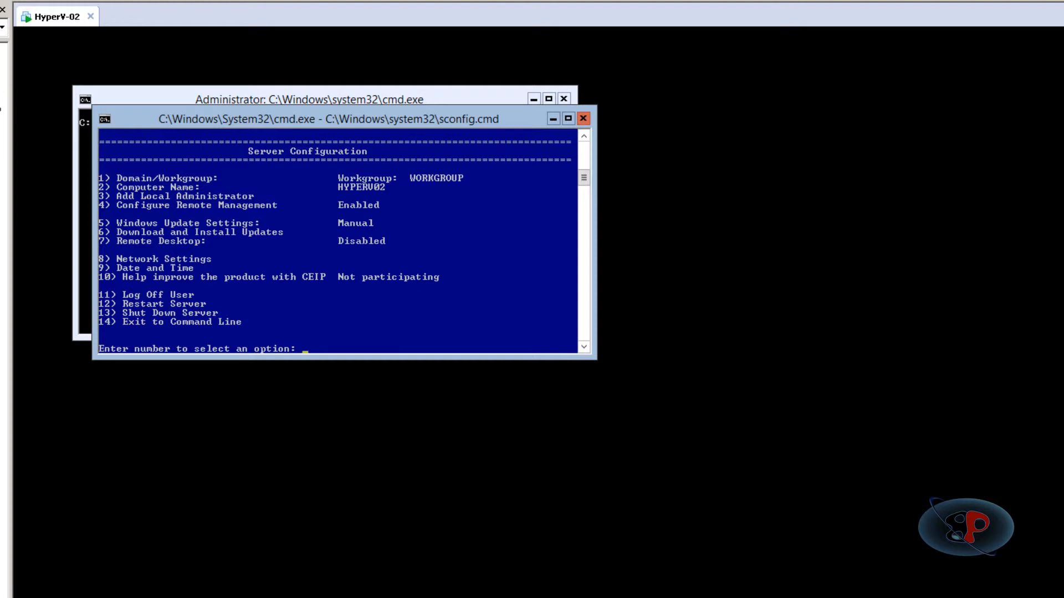
mouse_move(338, 341)
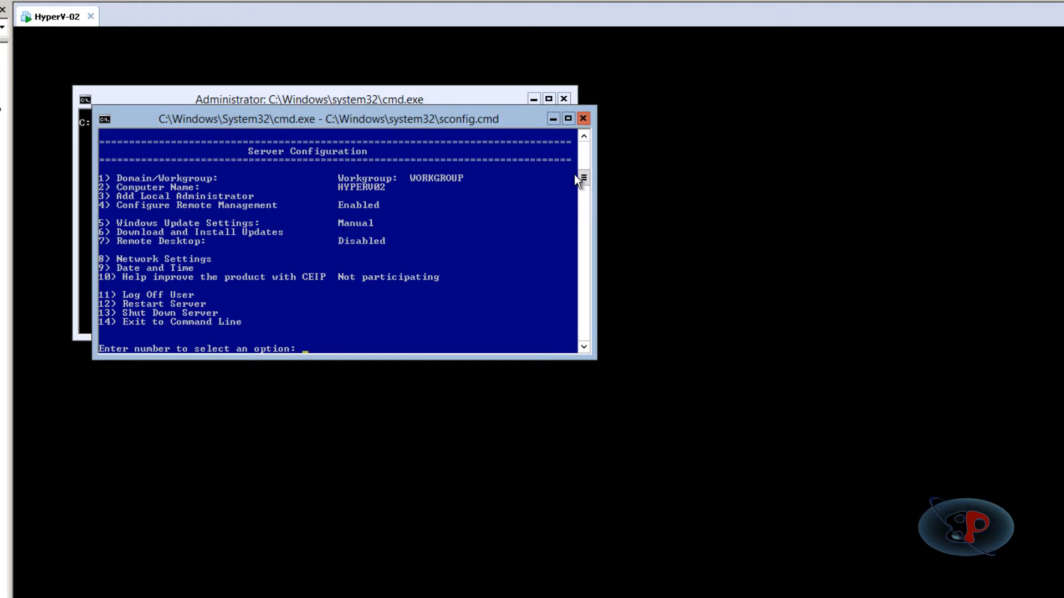
mouse_move(408, 334)
type("1")
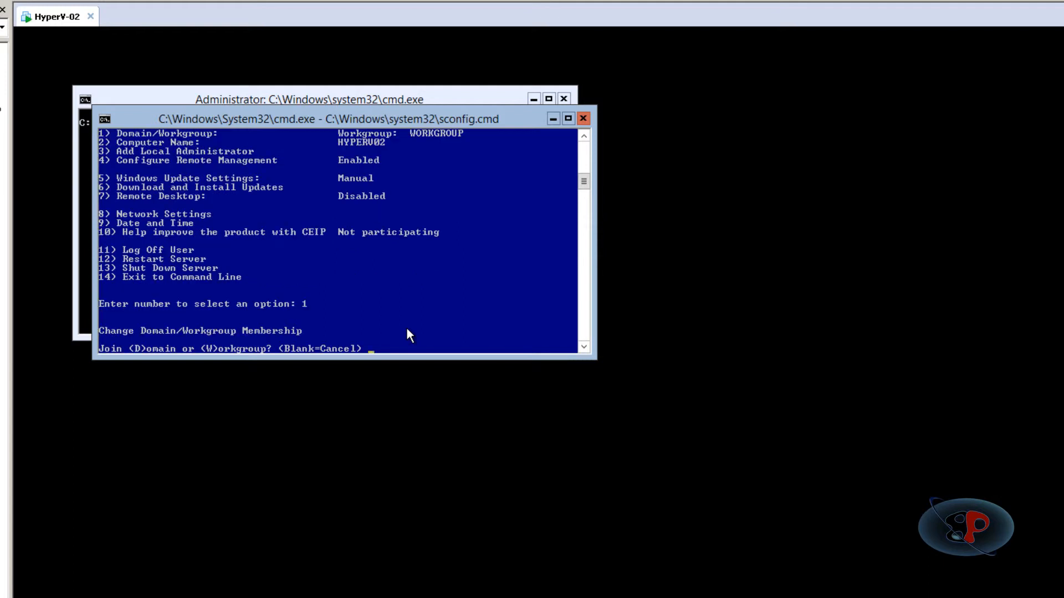
- Join the domain bp.local using the bp\administrator account and password
type("d")
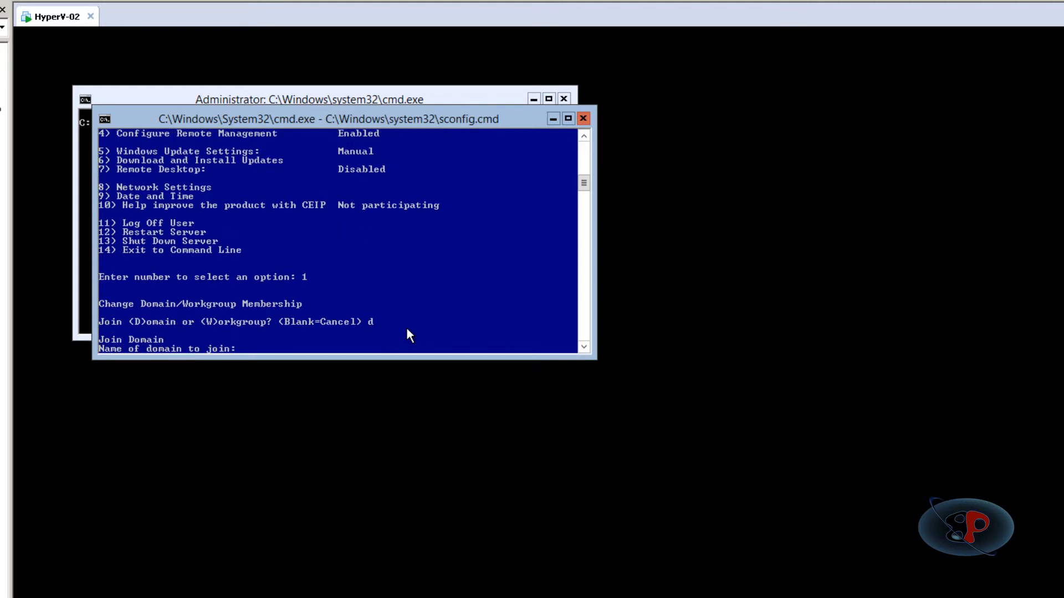
type("bp.local")
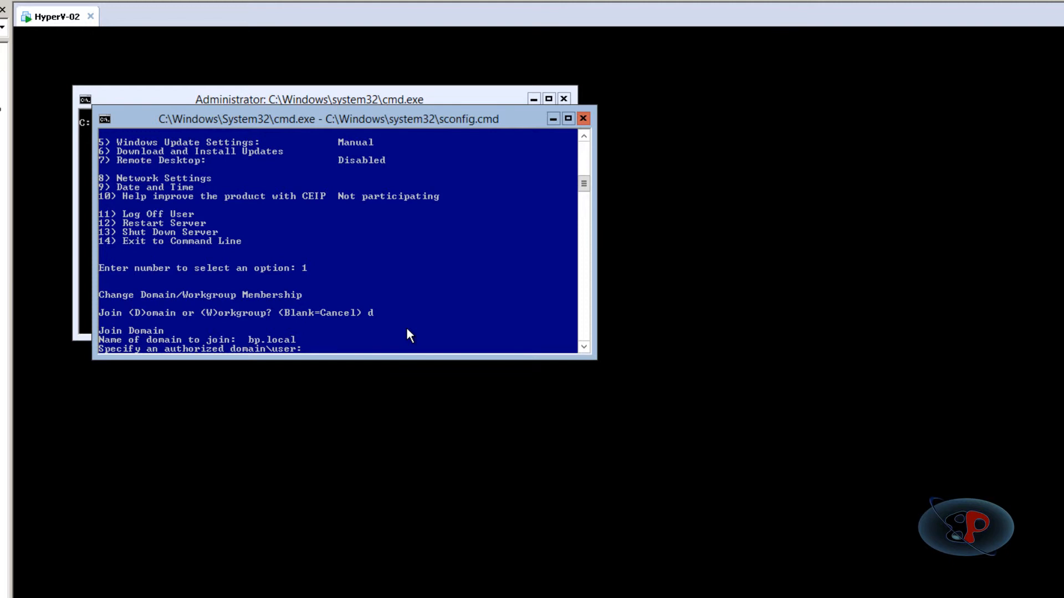
type("bp\\administrator")
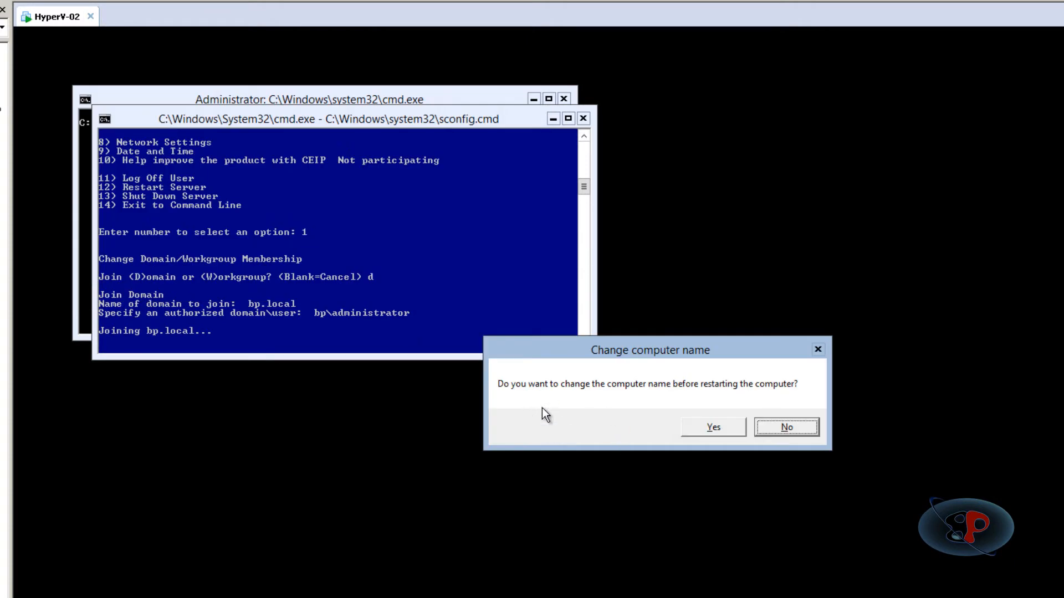
mouse_move(610, 427)
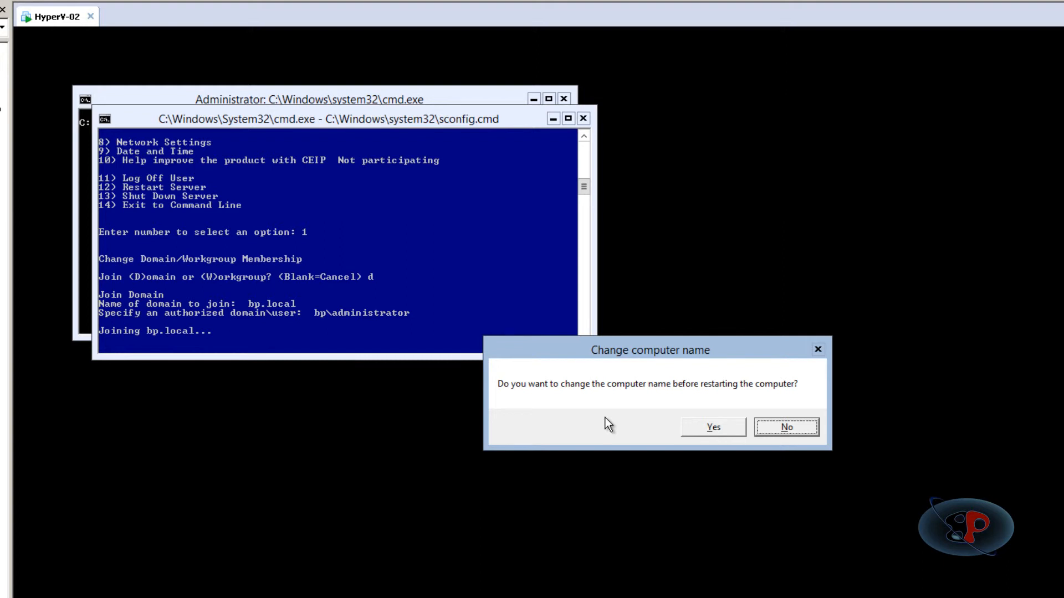
mouse_move(774, 514)
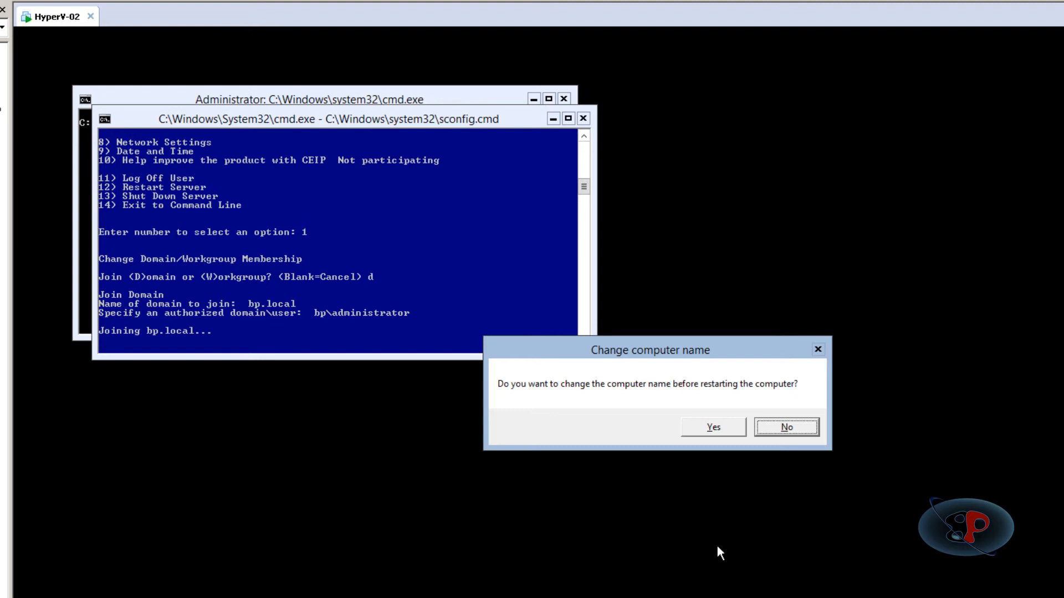
- Decline a further computer rename and accept the restart
left_click(786, 426)
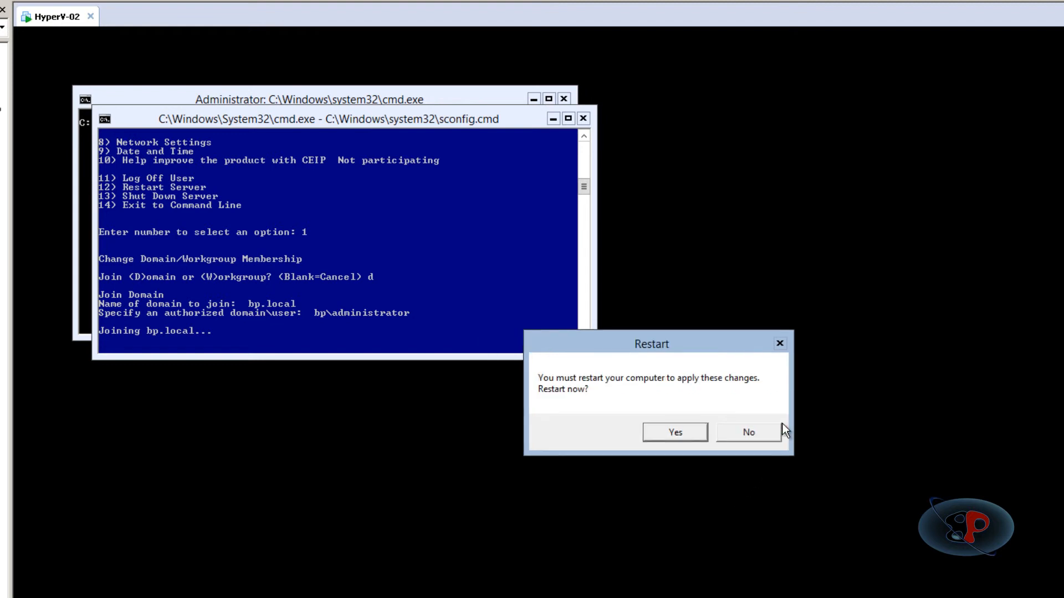
mouse_move(668, 411)
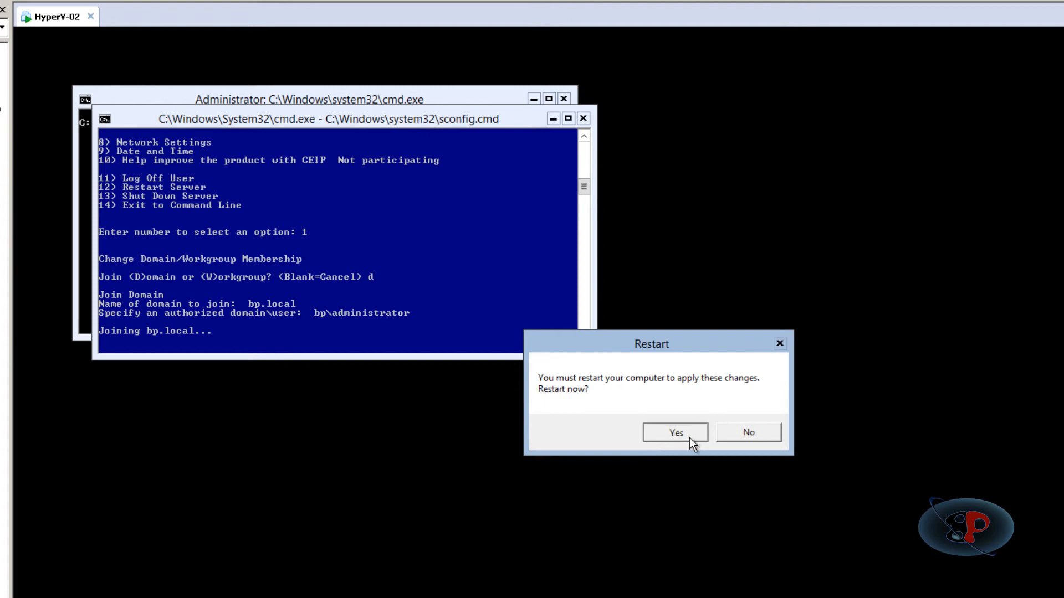
left_click(674, 432)
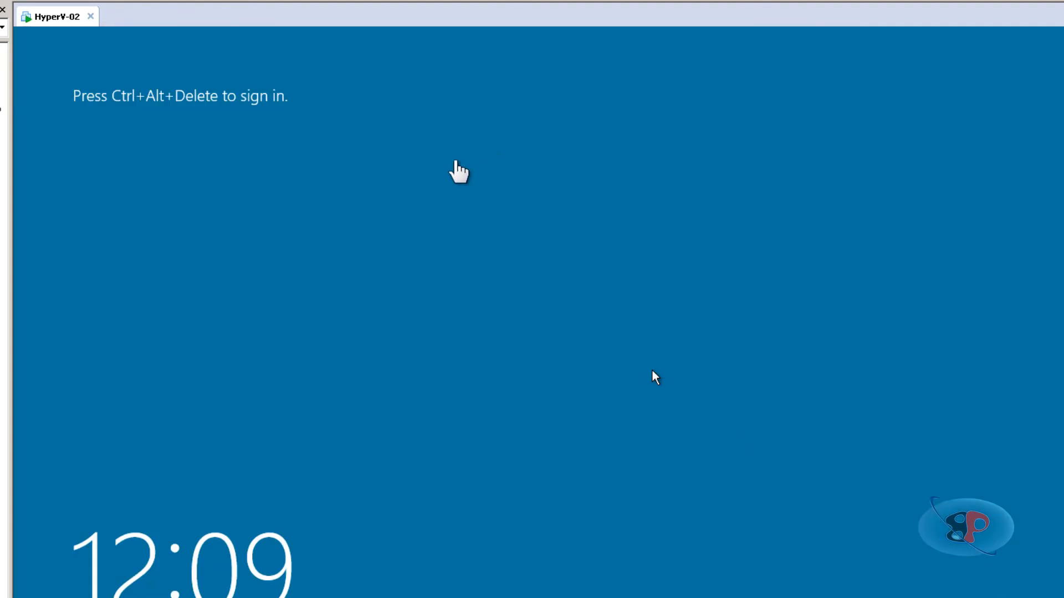
mouse_move(284, 241)
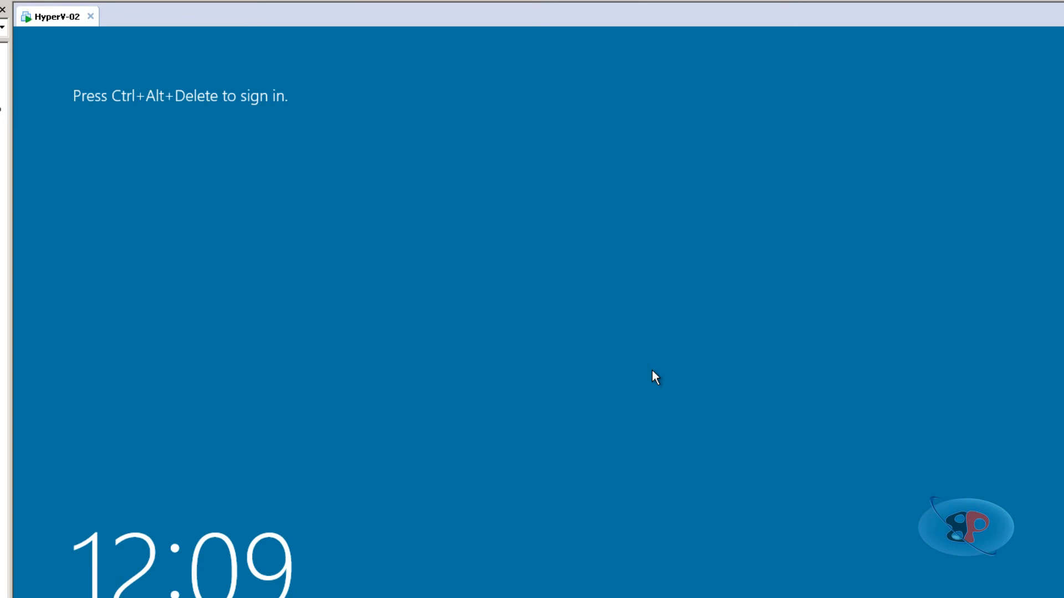
key("ctrl+alt+delete")
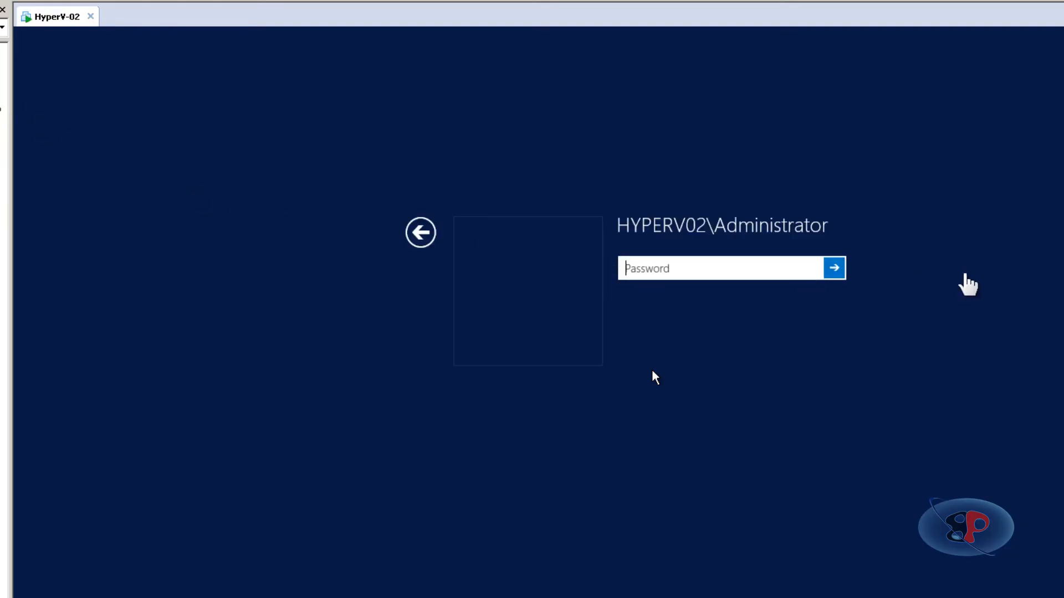
mouse_move(698, 279)
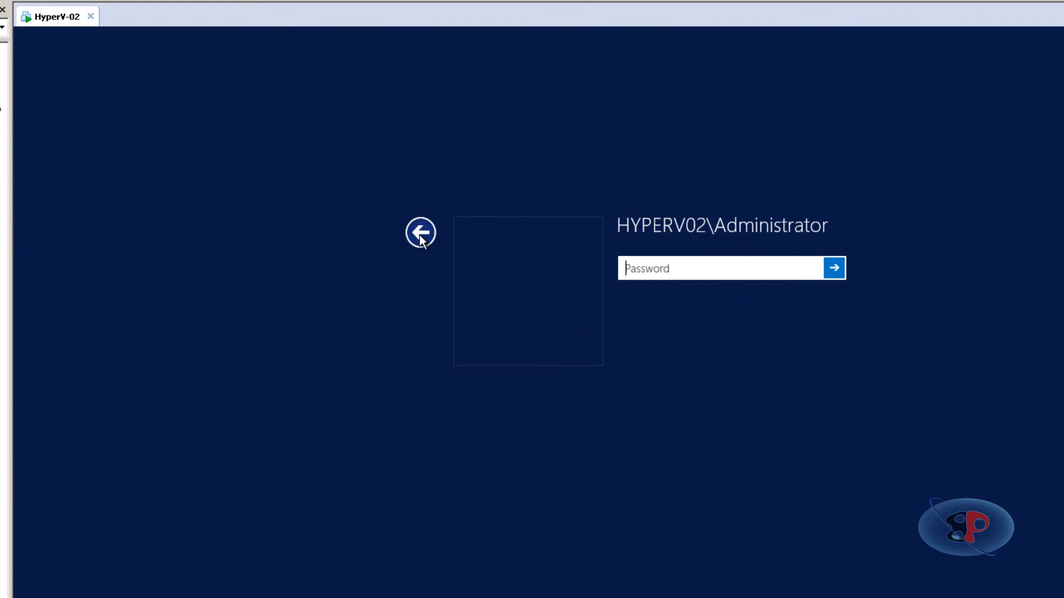
left_click(421, 232)
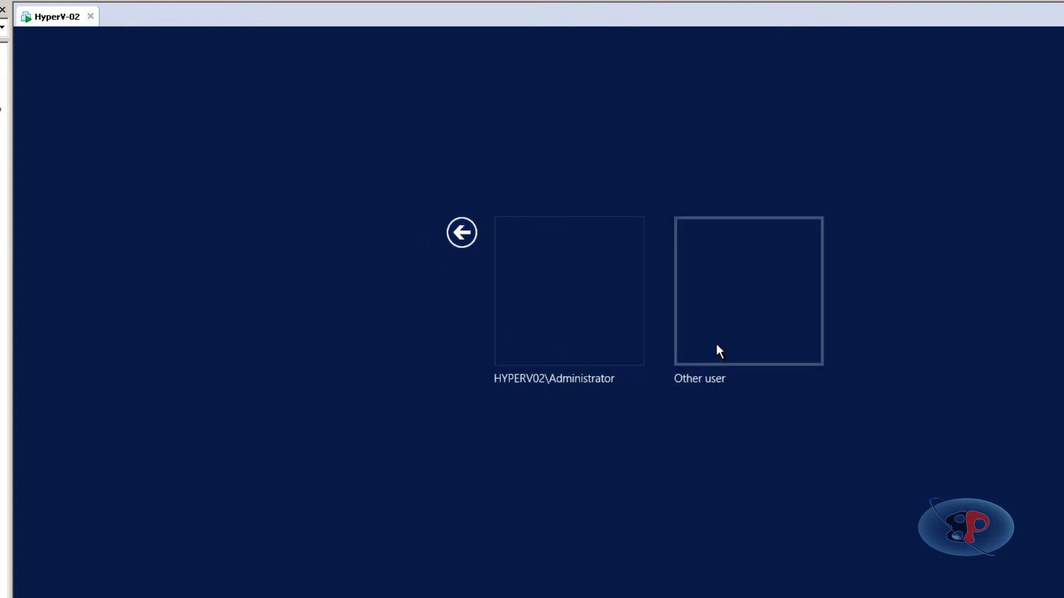
left_click(748, 291)
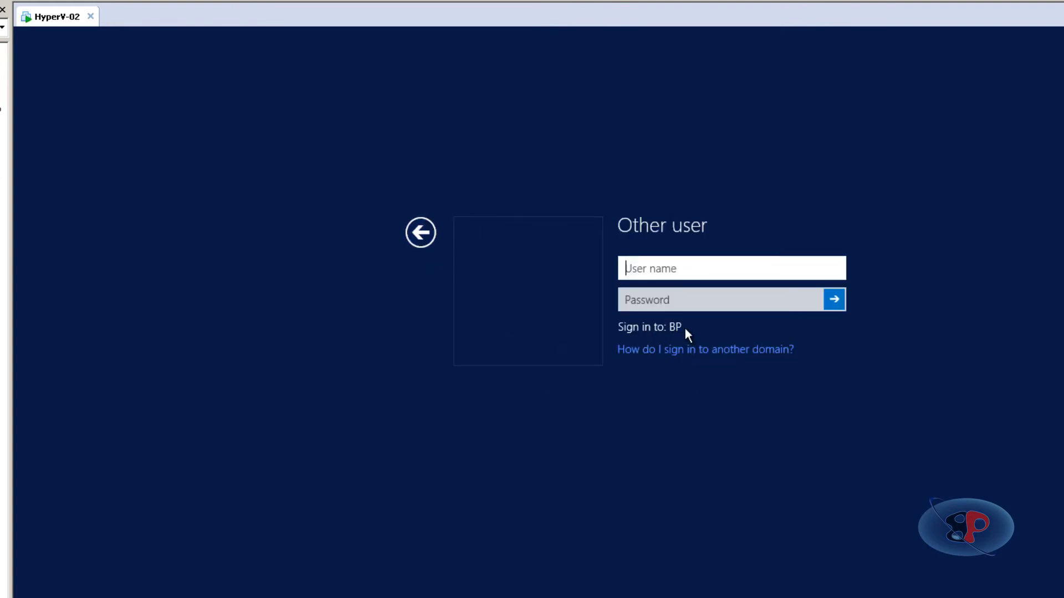
mouse_move(616, 218)
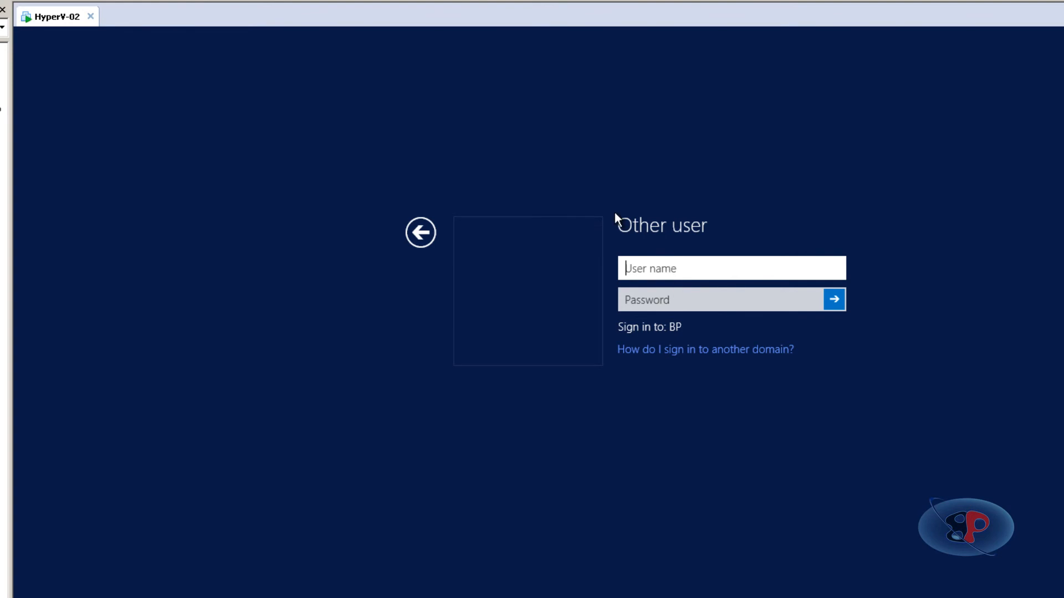
type("arunnair")
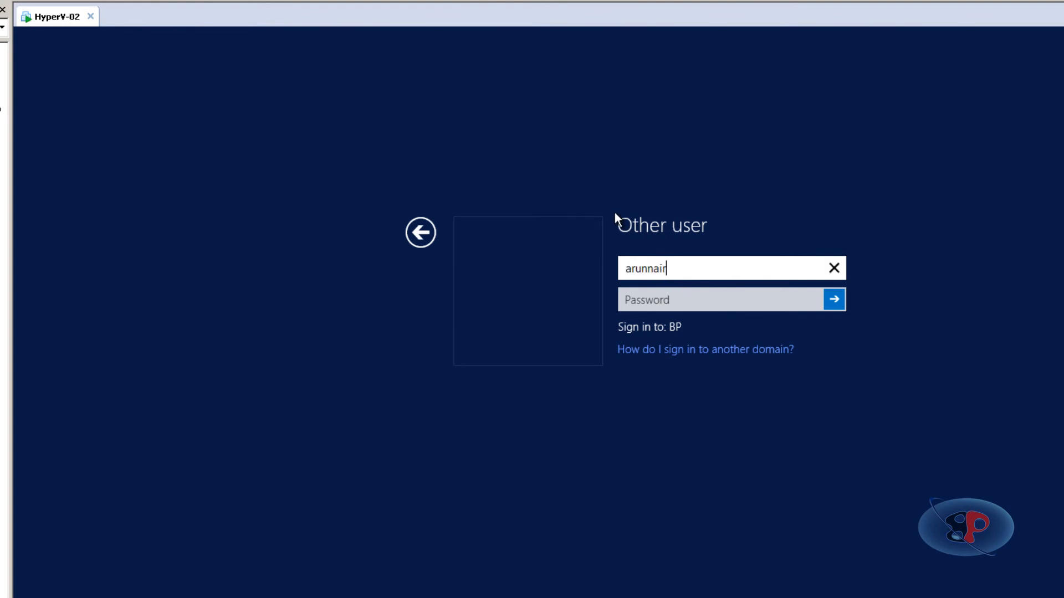
type("••")
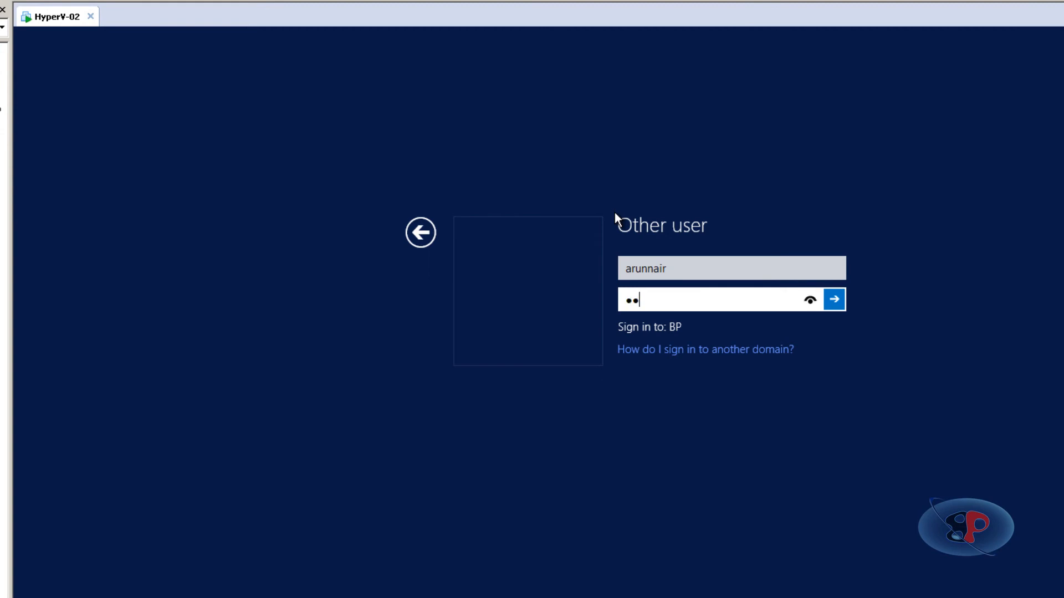
left_click(835, 299)
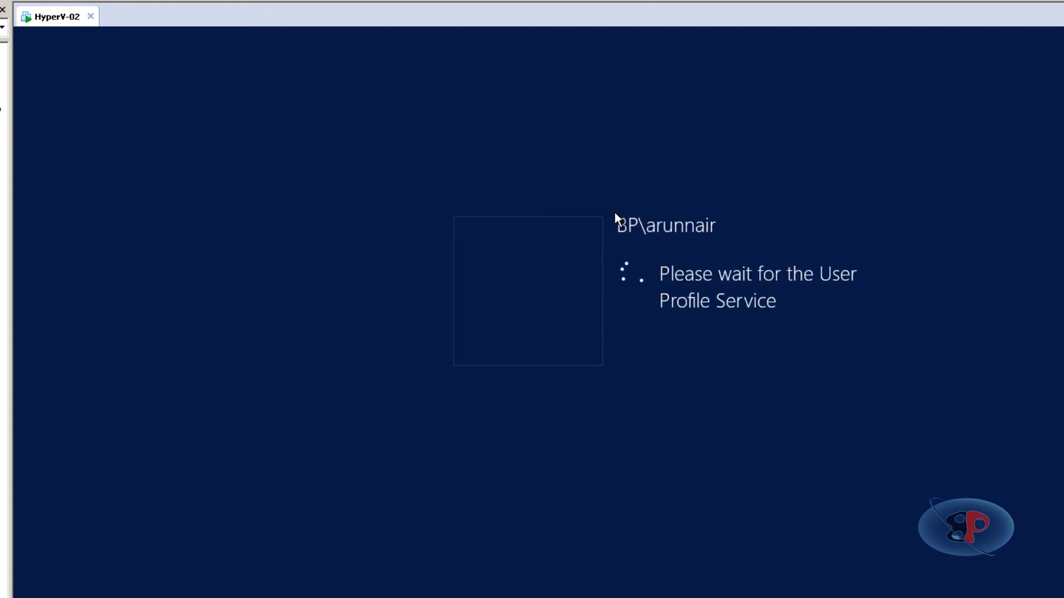